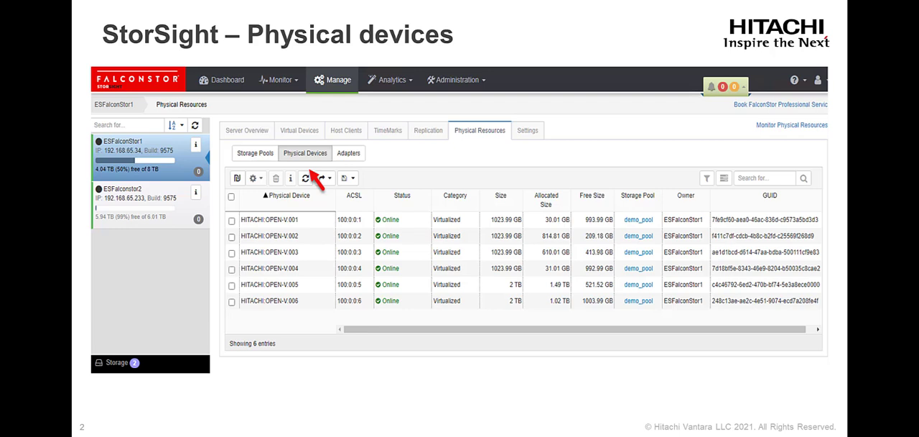
Advance through the StorSight slides on physical devices and virtual devices.
click(298, 129)
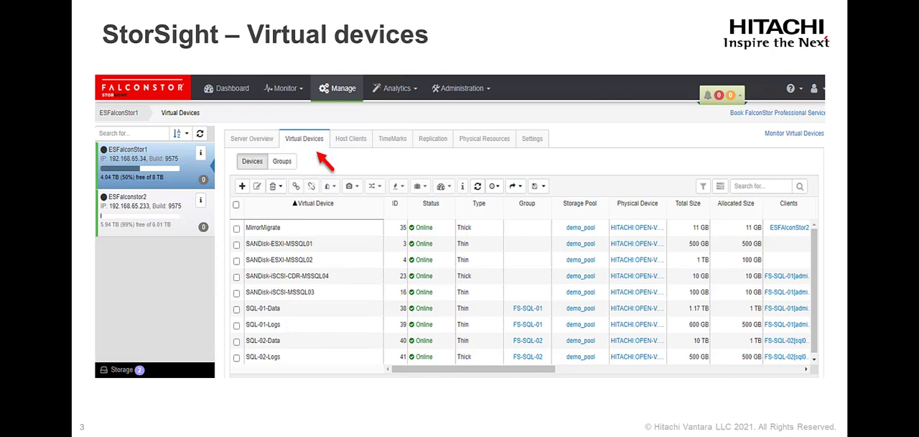
click(261, 135)
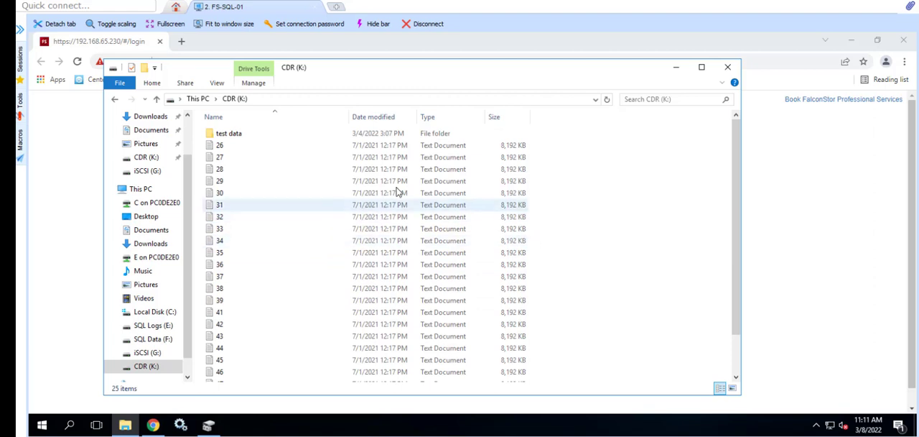
Scroll the CDR (K:) file list past the test data folder and numbered text documents.
scroll(down, 3)
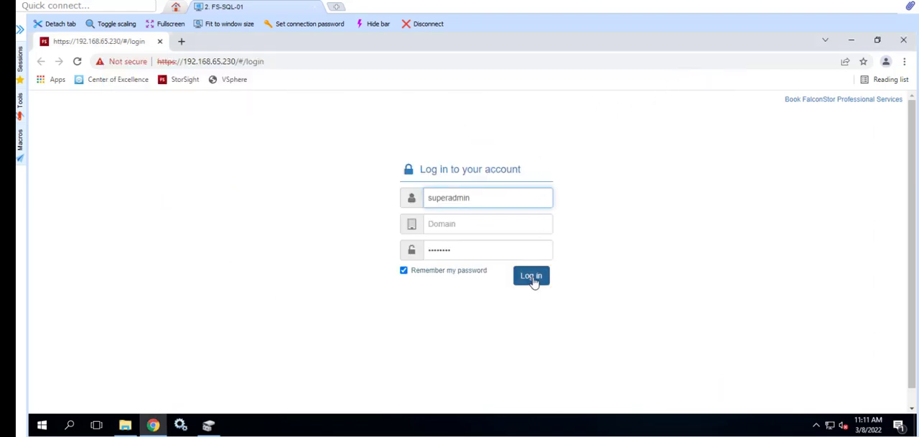
Sign in as superadmin and show the managed server's TimeMarks list.
click(532, 276)
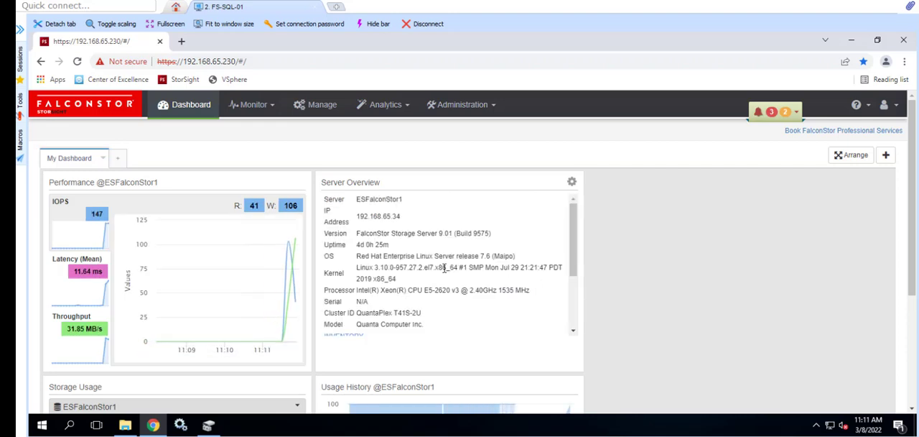
mouse_move(322, 104)
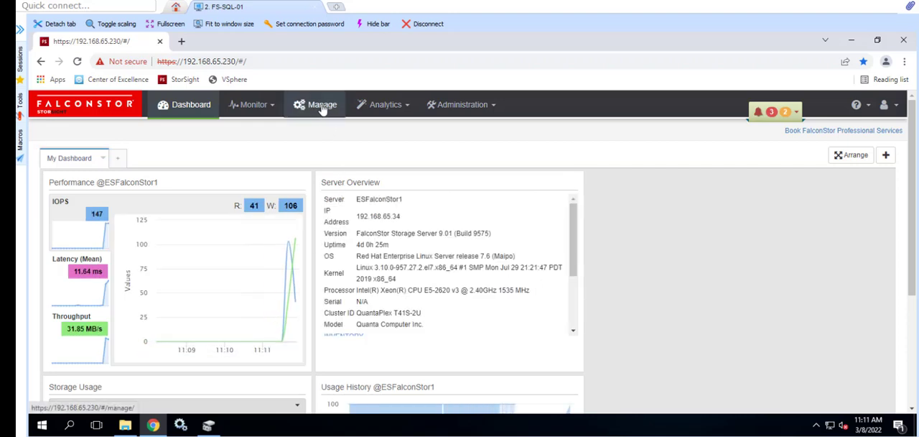
click(322, 104)
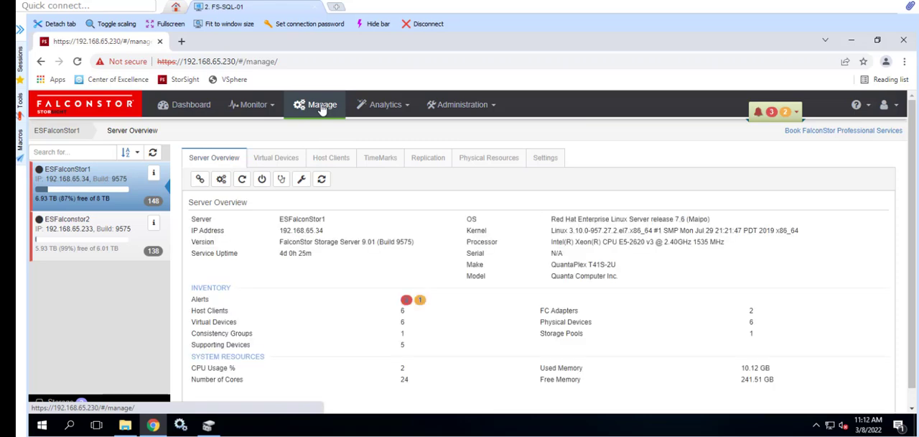
click(380, 158)
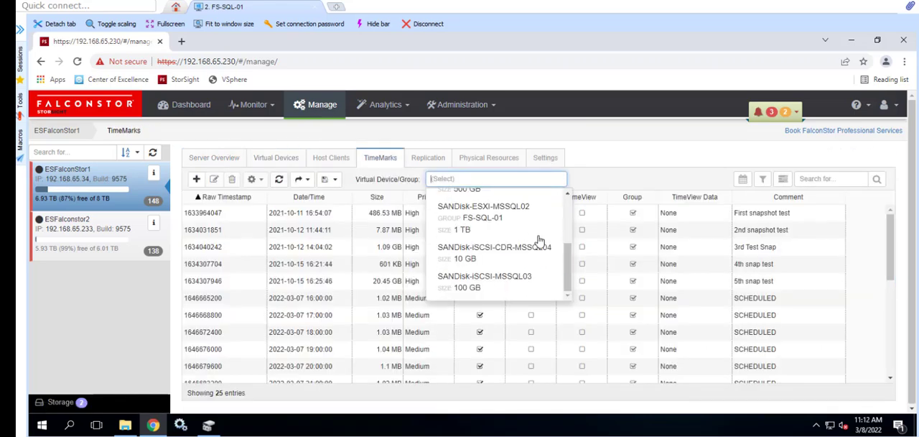
Create a TimeMark commented 'CDR Timeview test' on SANDisk-iSCSI-CDR-MSSQL04.
click(494, 247)
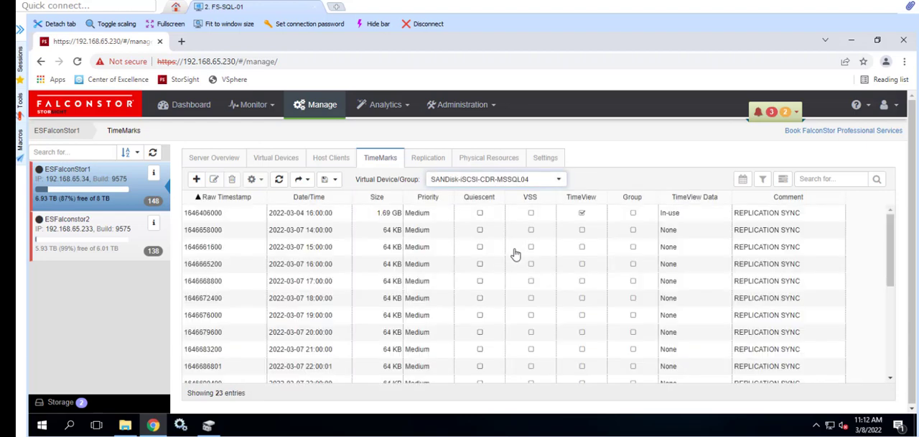
mouse_move(325, 333)
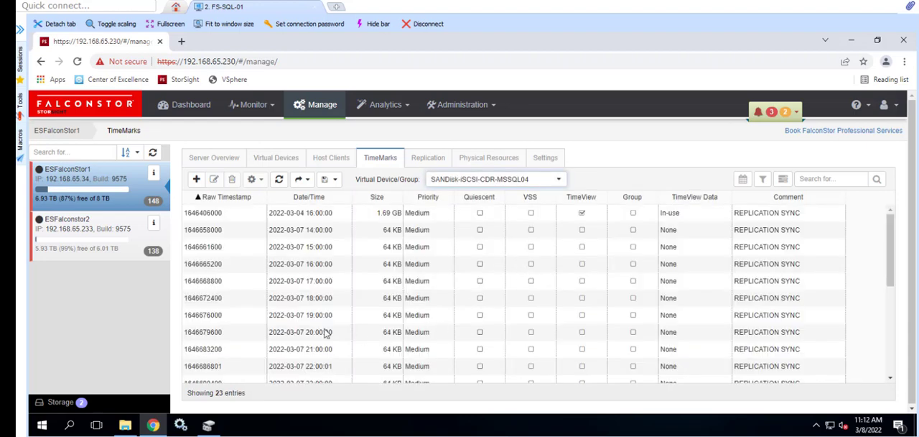
mouse_move(196, 178)
text(CDR Timeview test)
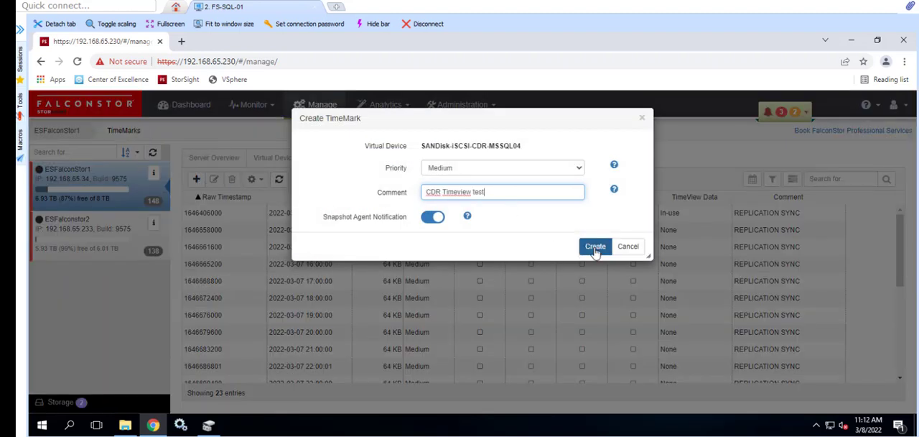
click(594, 245)
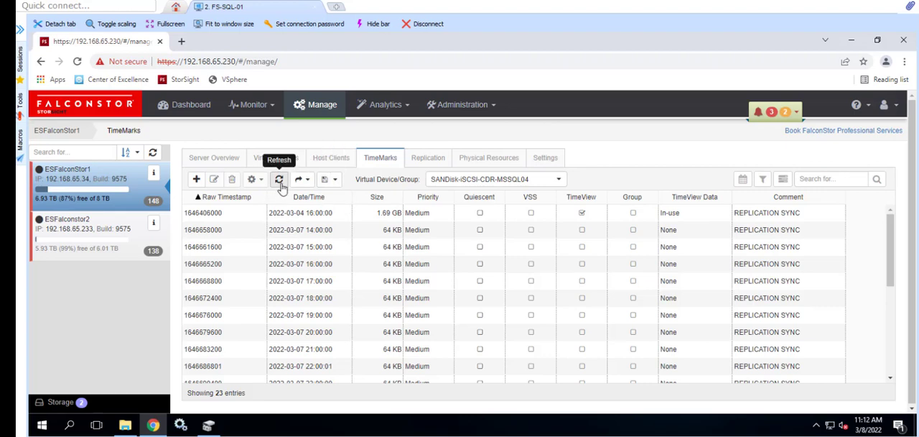
mouse_move(307, 203)
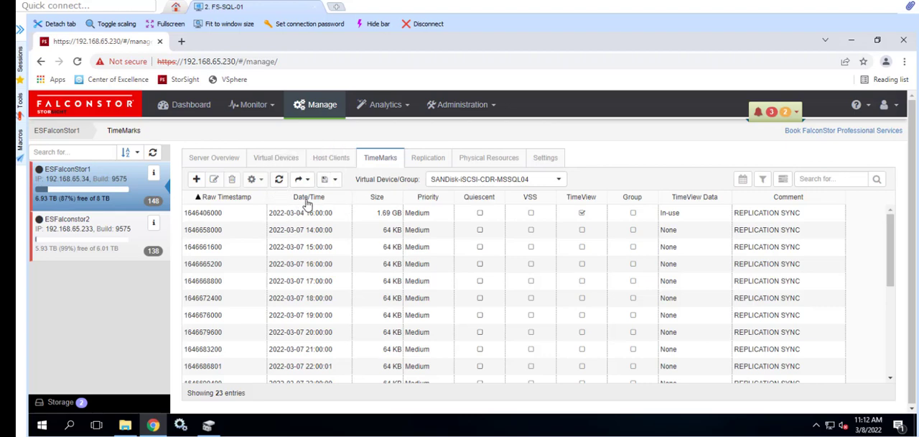
Sort the TimeMarks newest first and refresh so the new TimeMark appears on top.
click(308, 195)
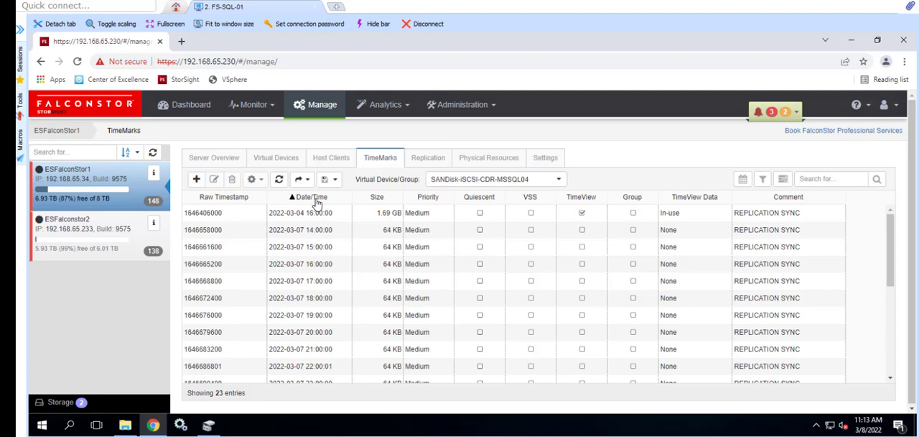
click(310, 196)
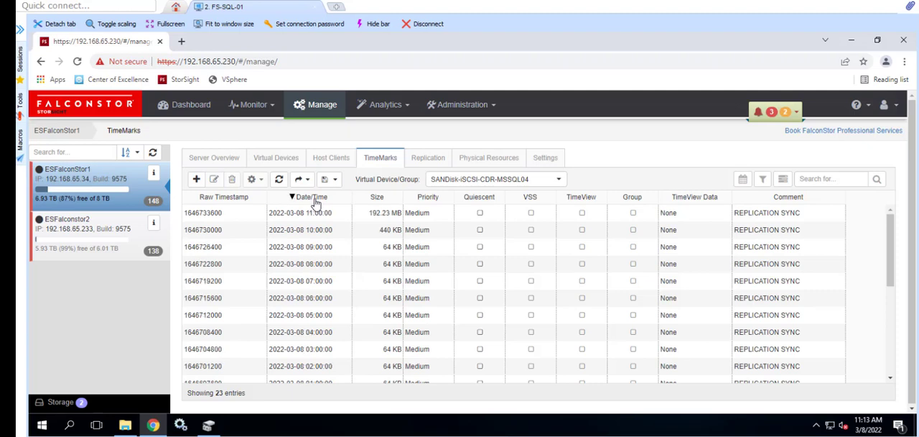
click(279, 178)
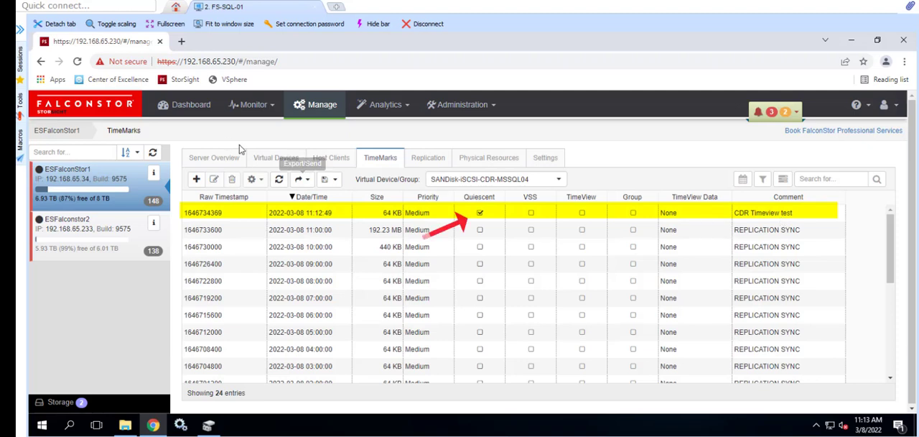
mouse_move(807, 267)
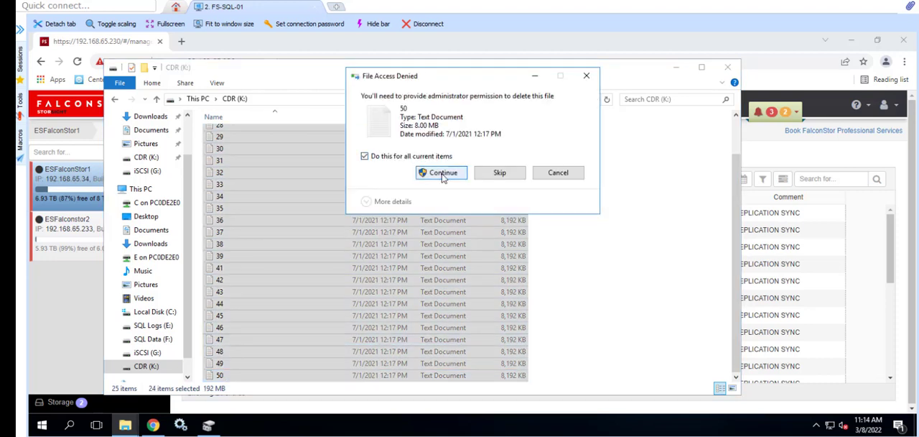
Confirm deleting the numbered text documents with administrator permission and minimize Explorer.
click(441, 173)
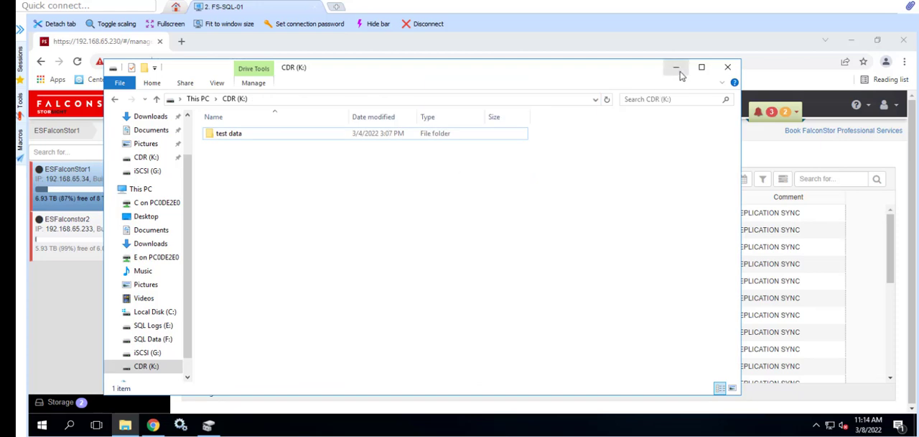
click(675, 66)
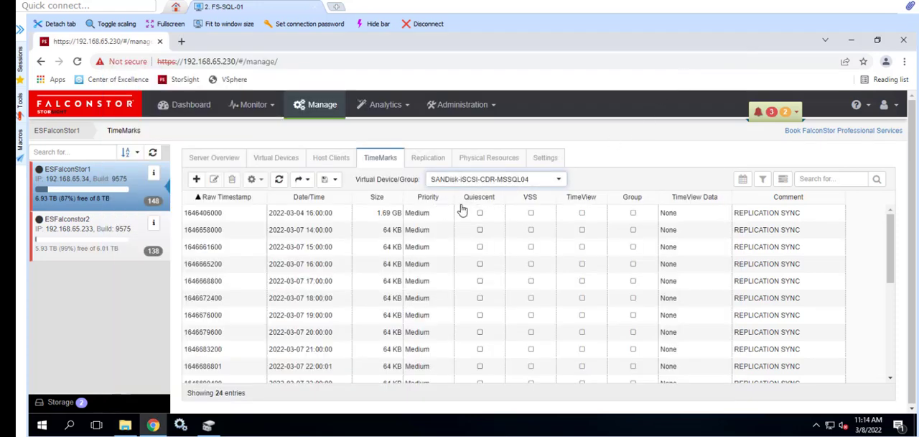
Sort the TimeMarks newest first and select the 'CDR Timeview test' TimeMark.
click(309, 197)
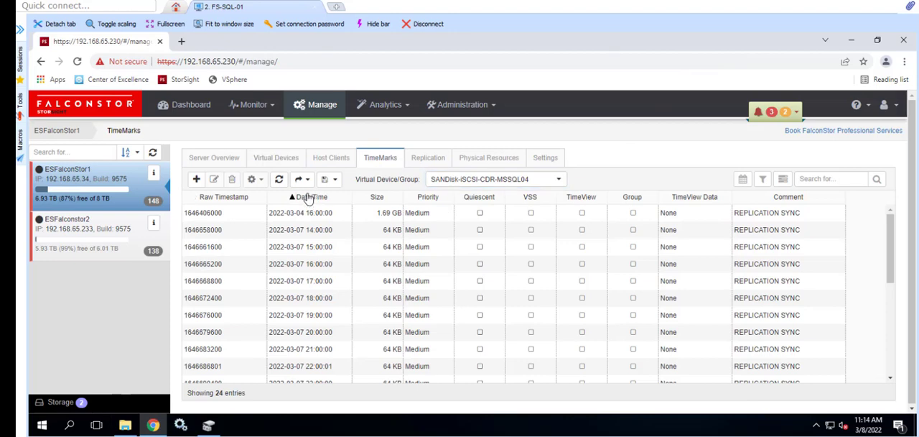
click(310, 197)
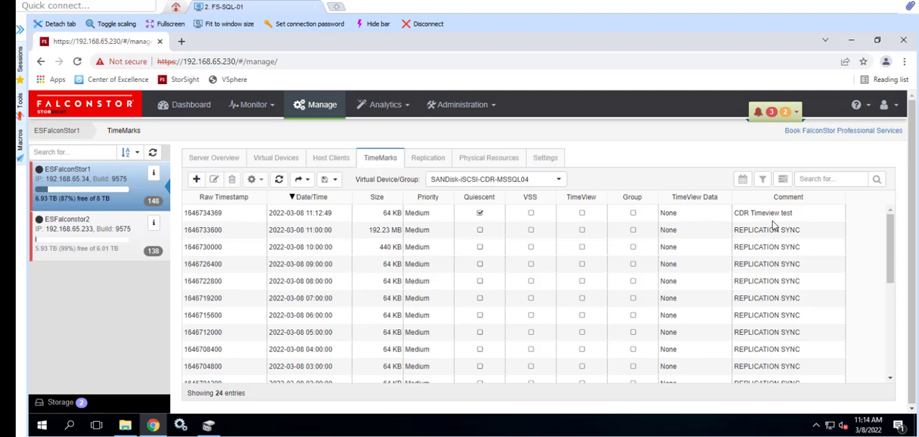
click(203, 213)
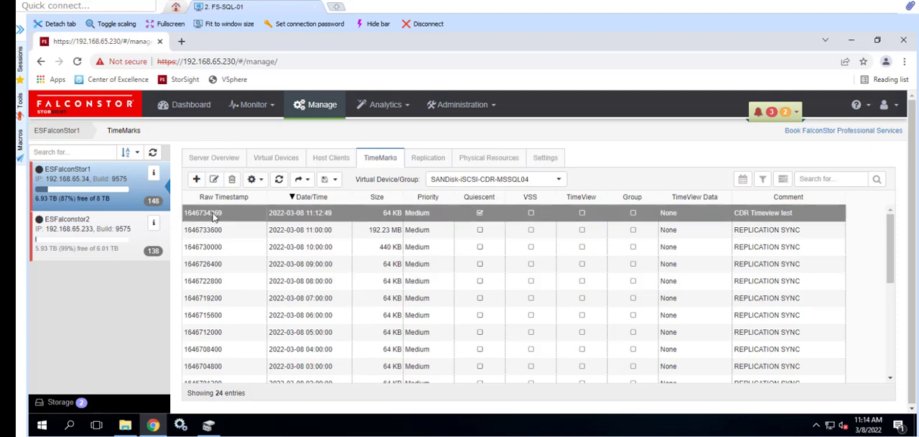
mouse_move(295, 247)
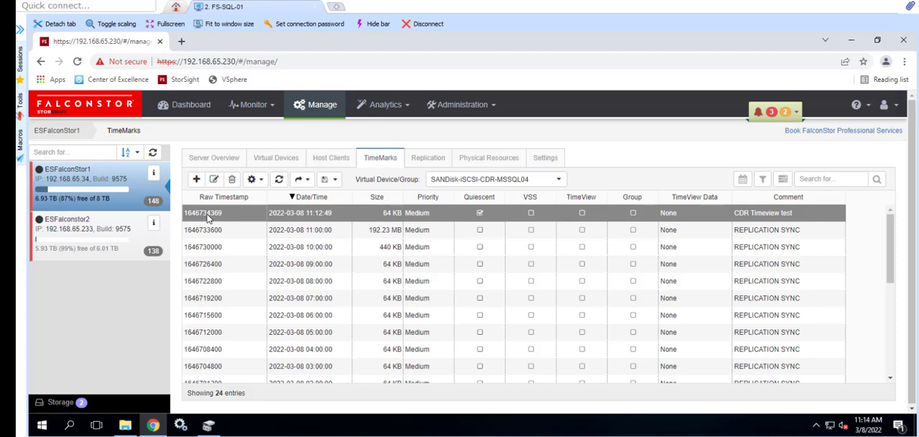
mouse_move(253, 178)
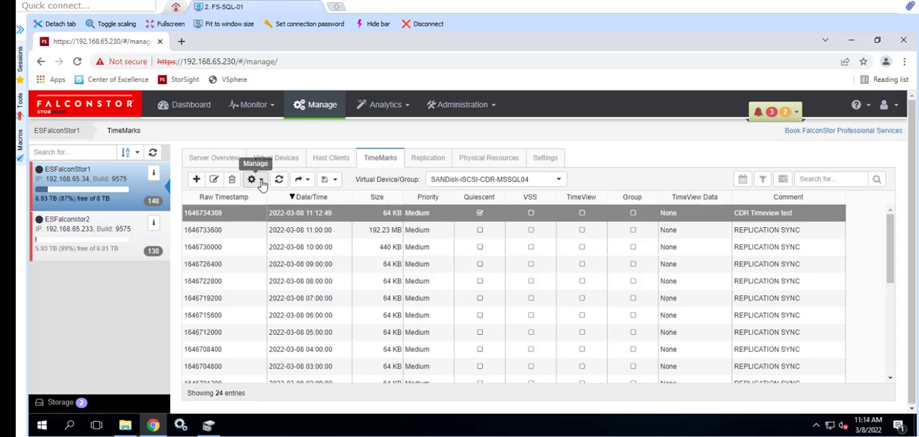
Create a TimeView from that TimeMark with the default storage pool settings.
click(251, 178)
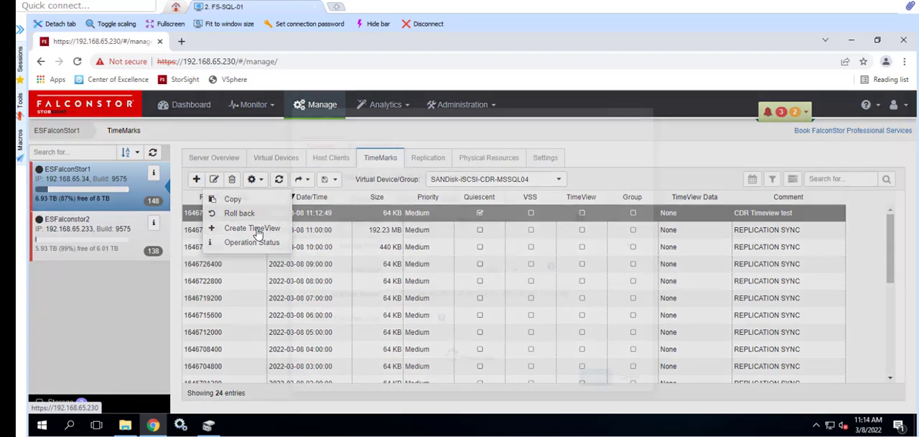
click(253, 228)
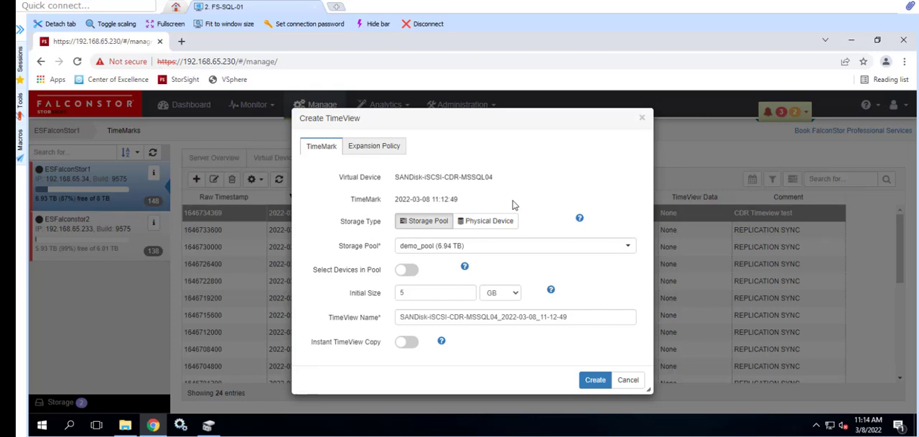
click(594, 379)
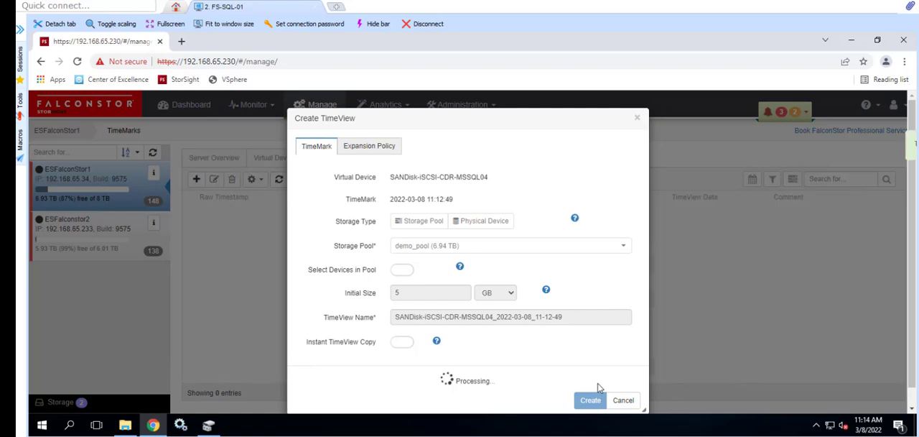
click(591, 399)
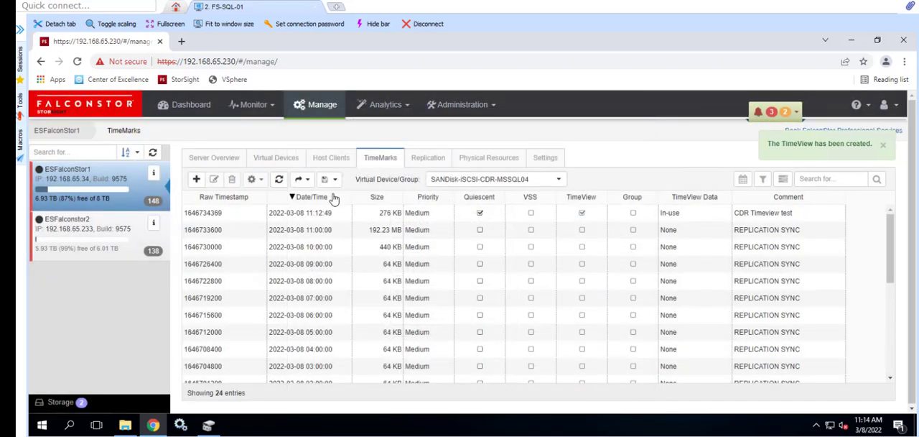
Assign the new TimeView virtual device to the FS-SQL-01 client.
click(276, 158)
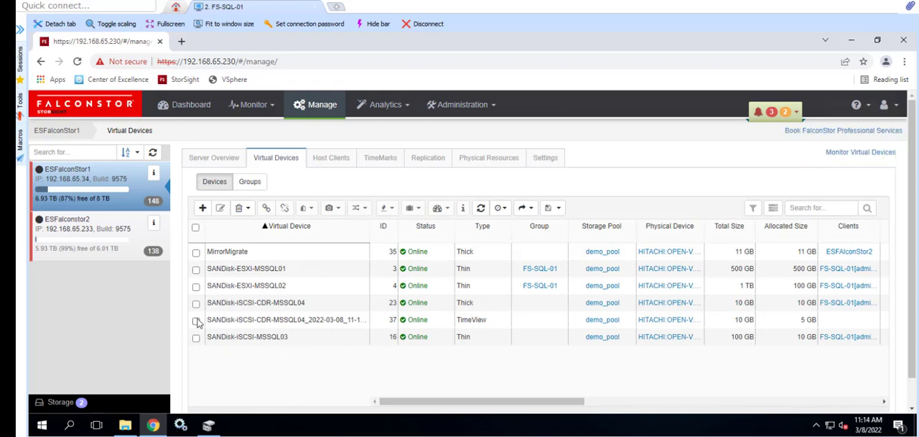
click(196, 319)
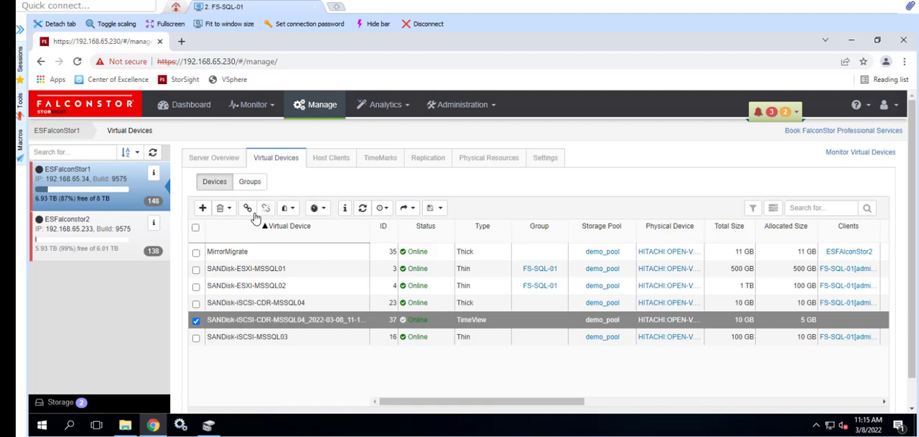
click(247, 207)
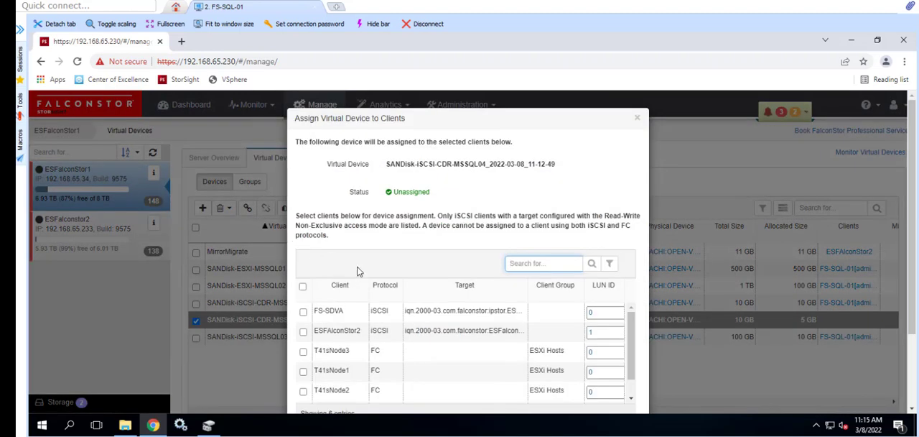
scroll(down, 3)
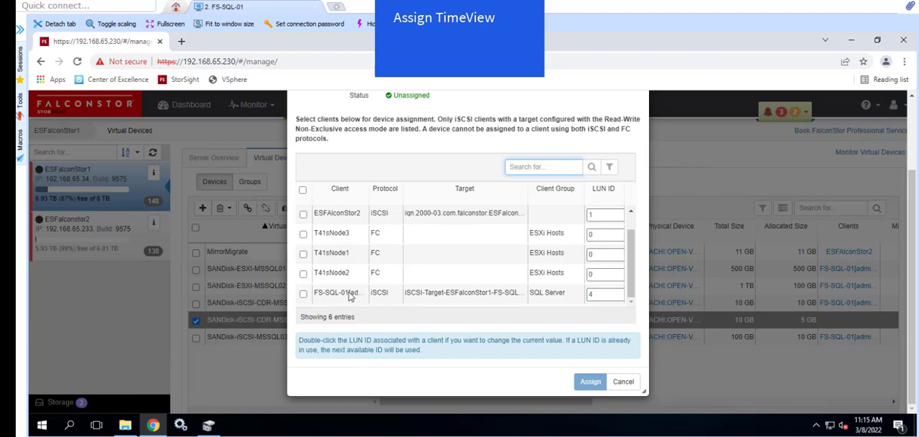
mouse_move(304, 296)
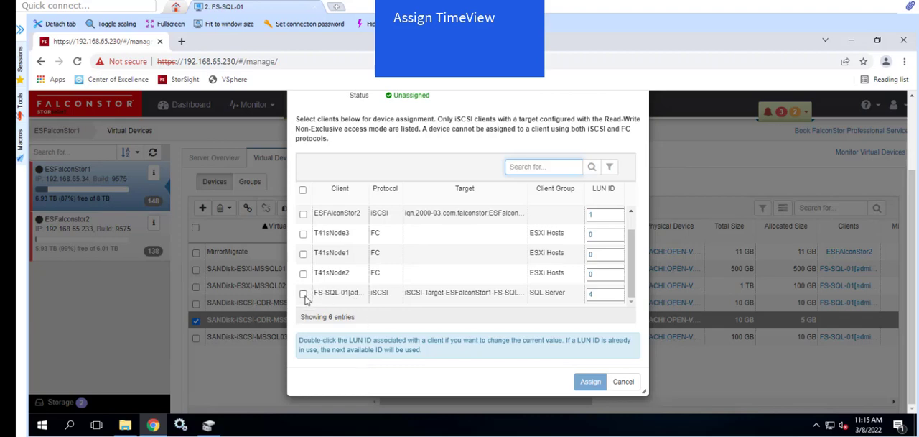
click(303, 293)
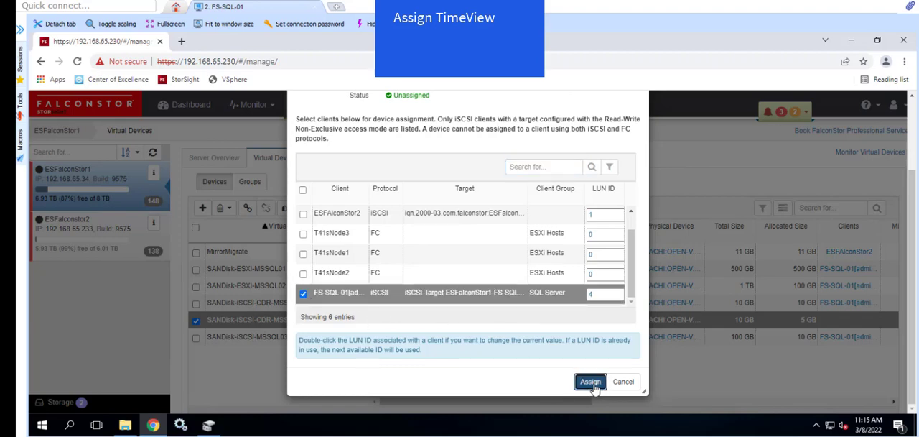
click(588, 382)
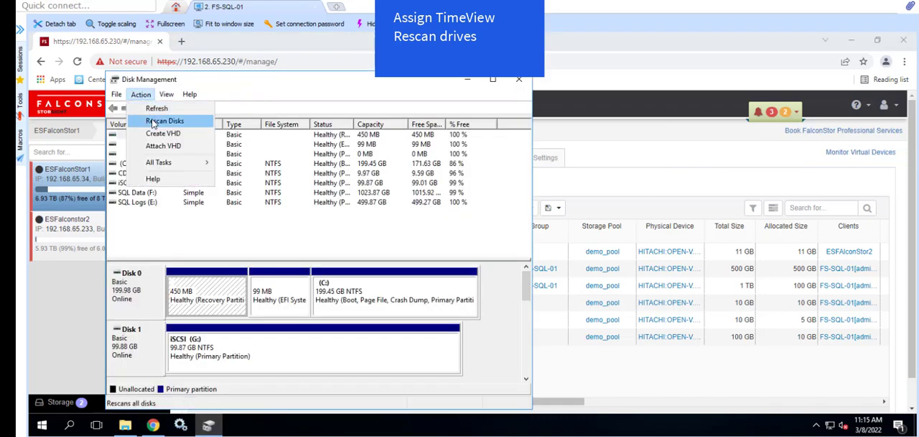
Rescan disks and choose a drive letter for the 9.97 GB TimeView volume.
click(164, 120)
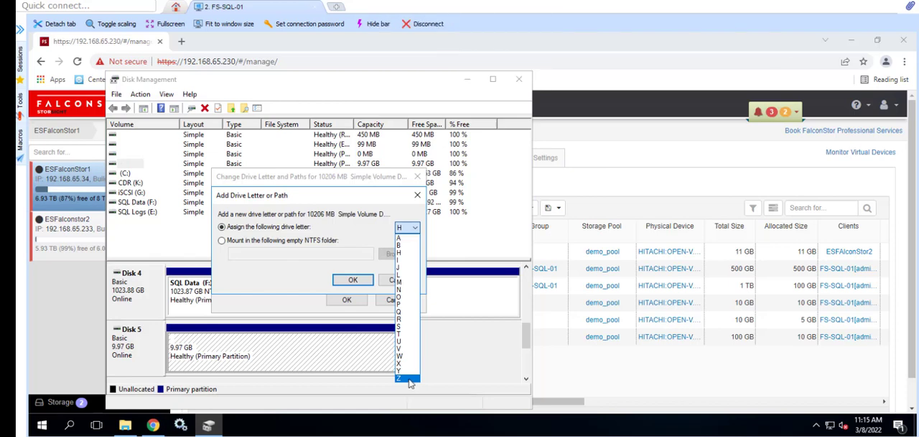
click(399, 376)
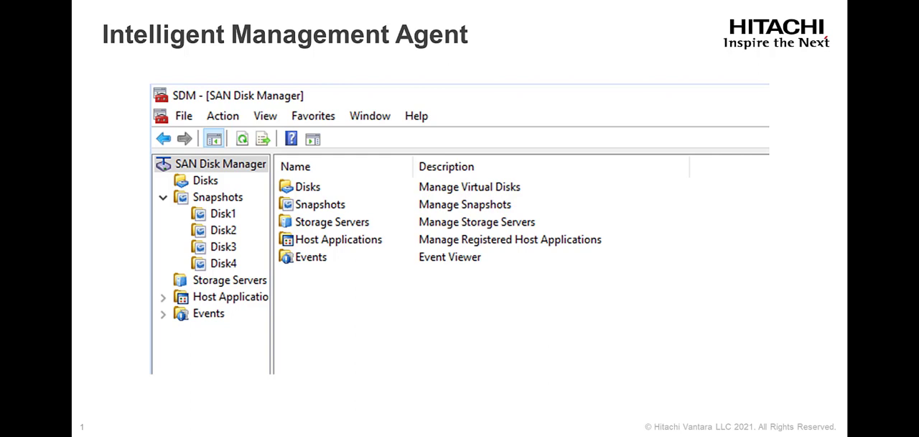
right_click(272, 181)
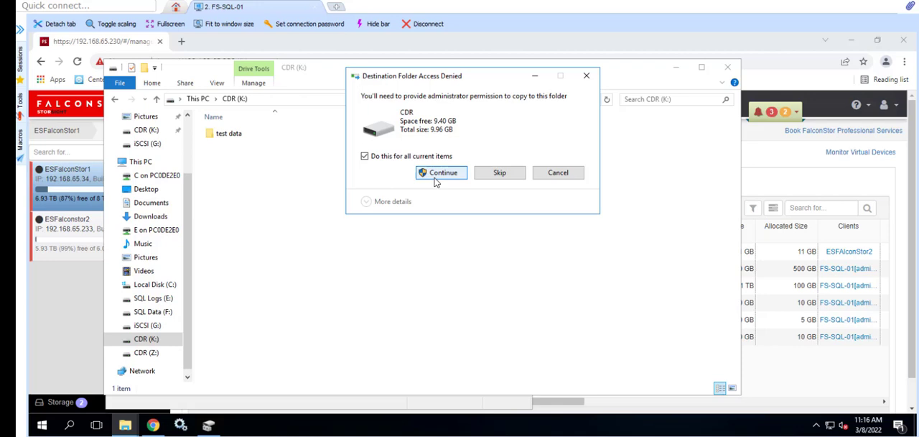
Allow copying the text files from CDR (Z:) and check them restored on CDR (K:).
click(441, 172)
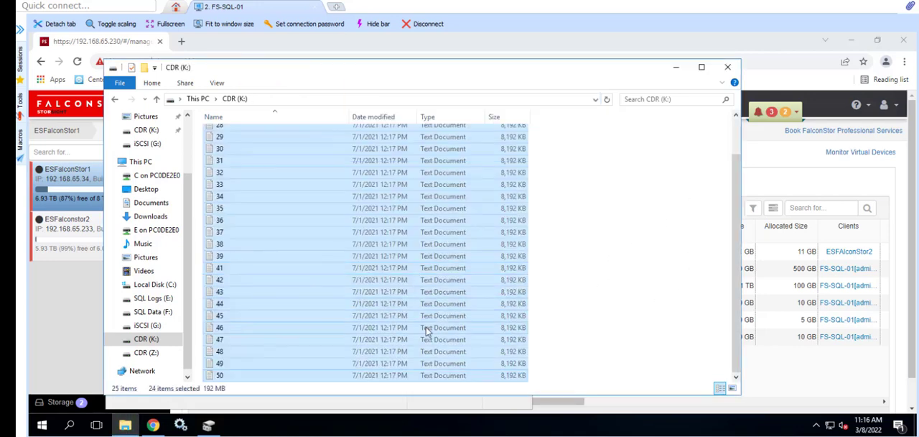
click(147, 352)
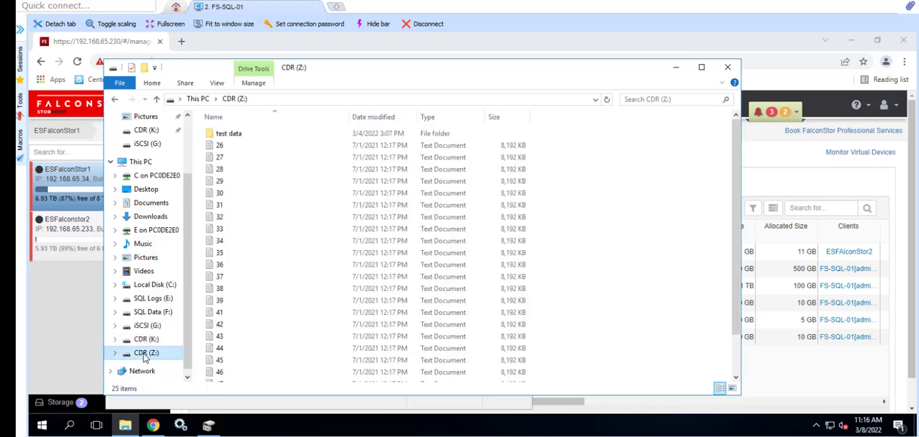
click(147, 339)
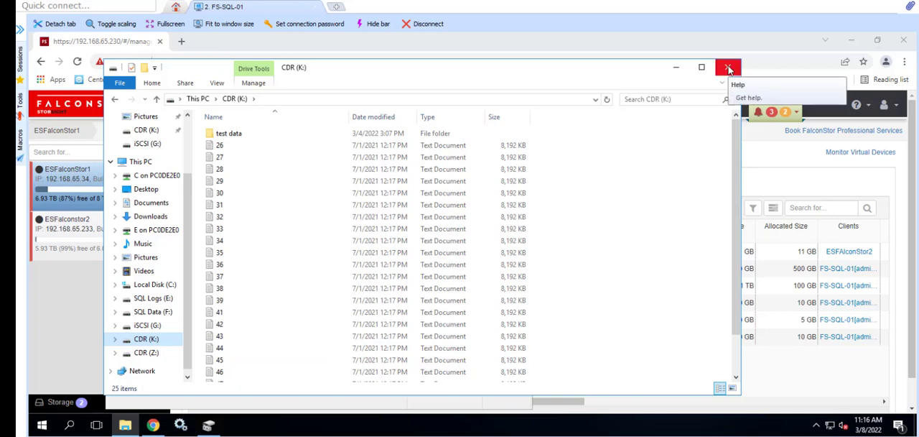
Close File Explorer and Disk Management.
click(728, 66)
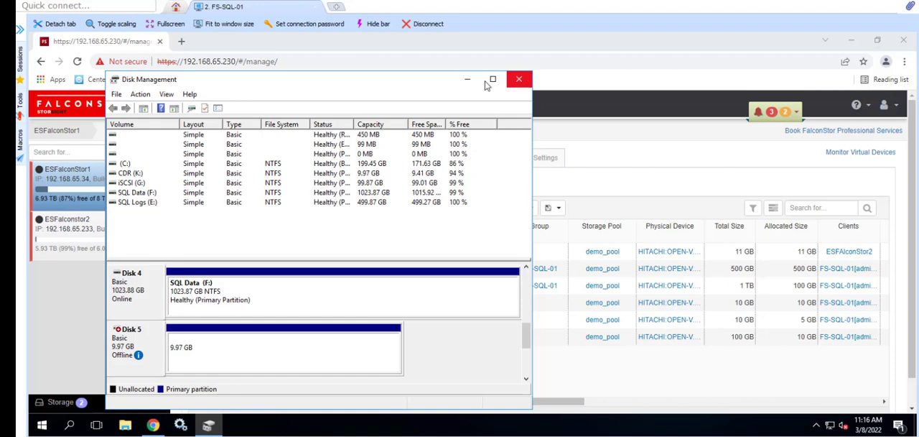
click(520, 79)
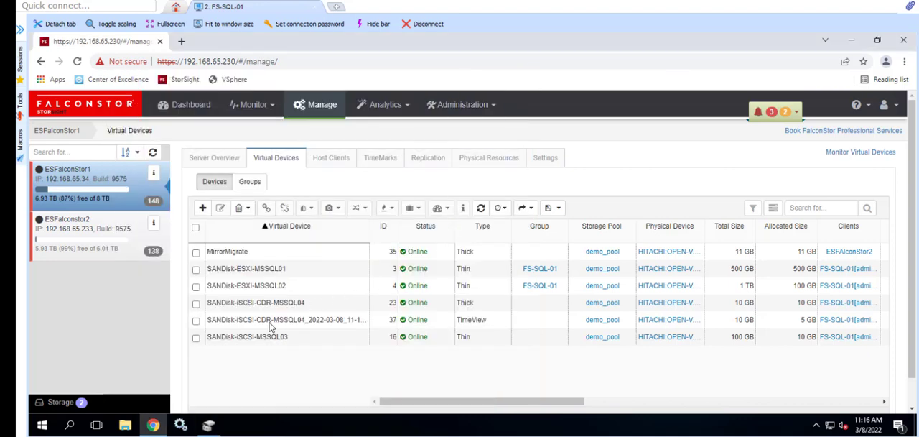
Unassign the TimeView virtual device from the FS-SQL-01 client and reselect it in the list.
click(195, 318)
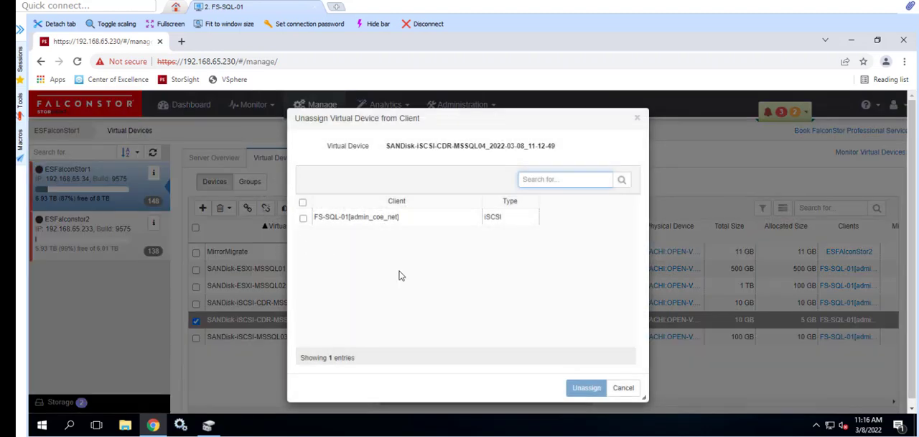
click(303, 215)
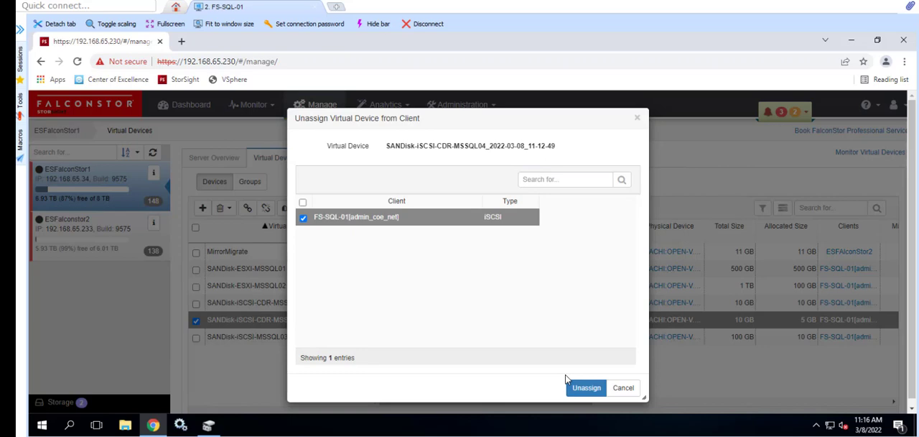
click(586, 388)
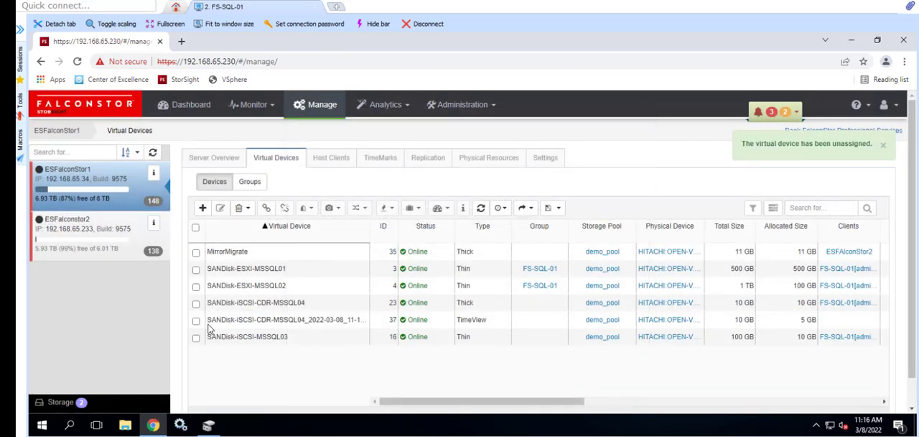
click(195, 319)
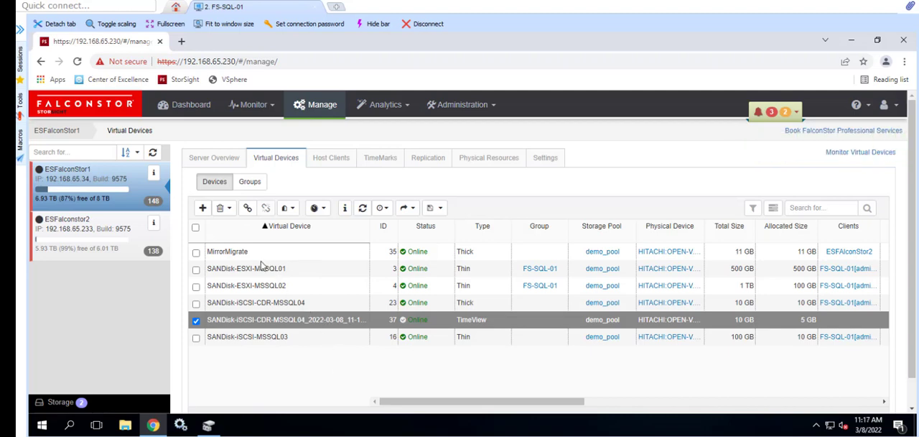
Delete the TimeView and confirm so it disappears from the virtual devices list.
click(222, 207)
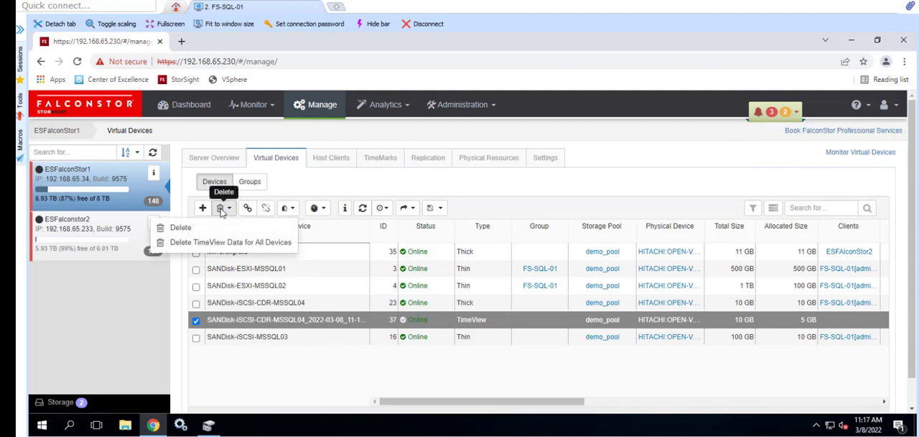
click(181, 227)
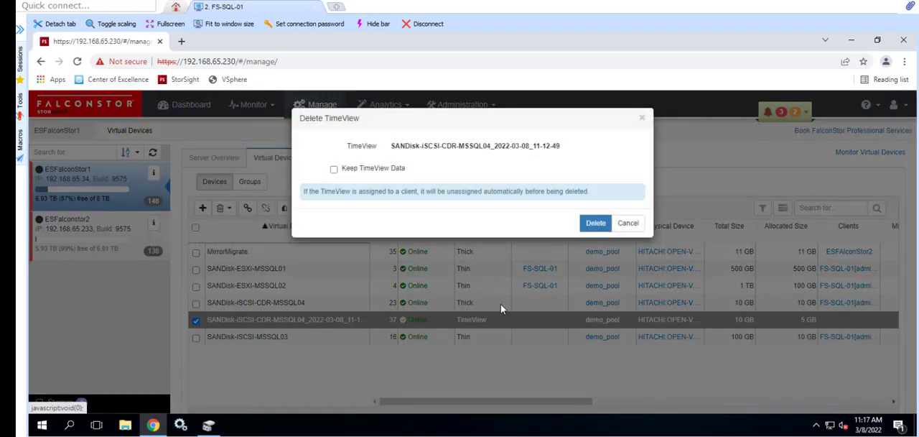
click(594, 223)
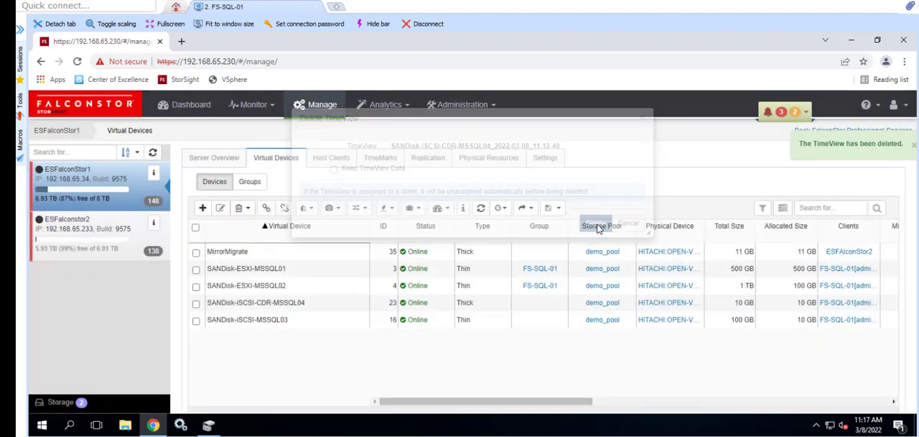